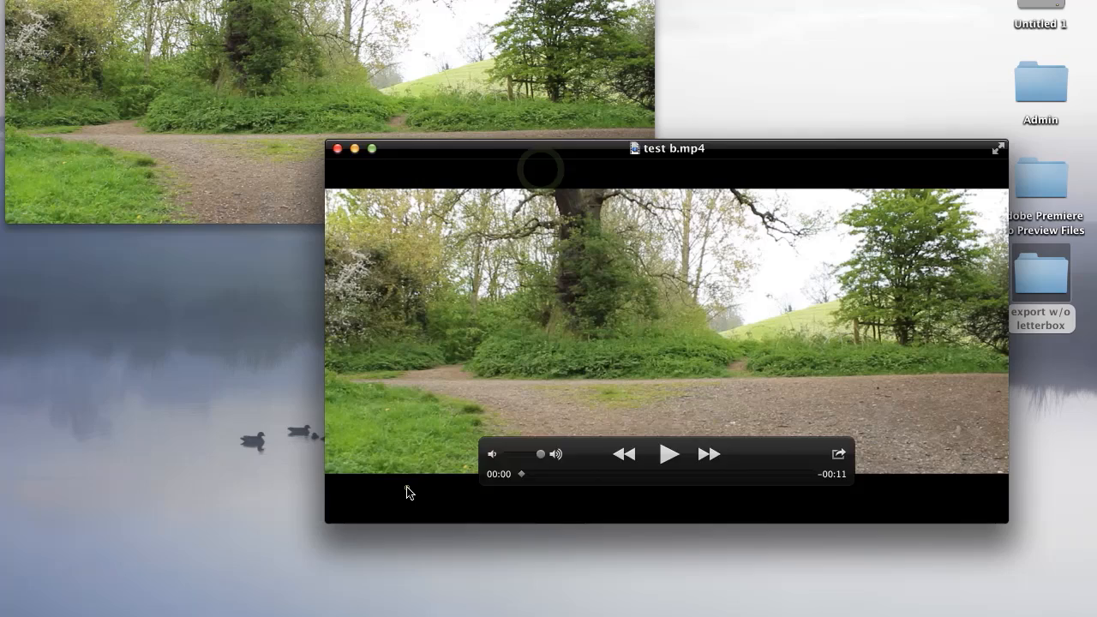
Move the letterboxed test b.mp4 window aside to reveal the wide clip without black bars.
left_click_drag(666, 148, 737, 307)
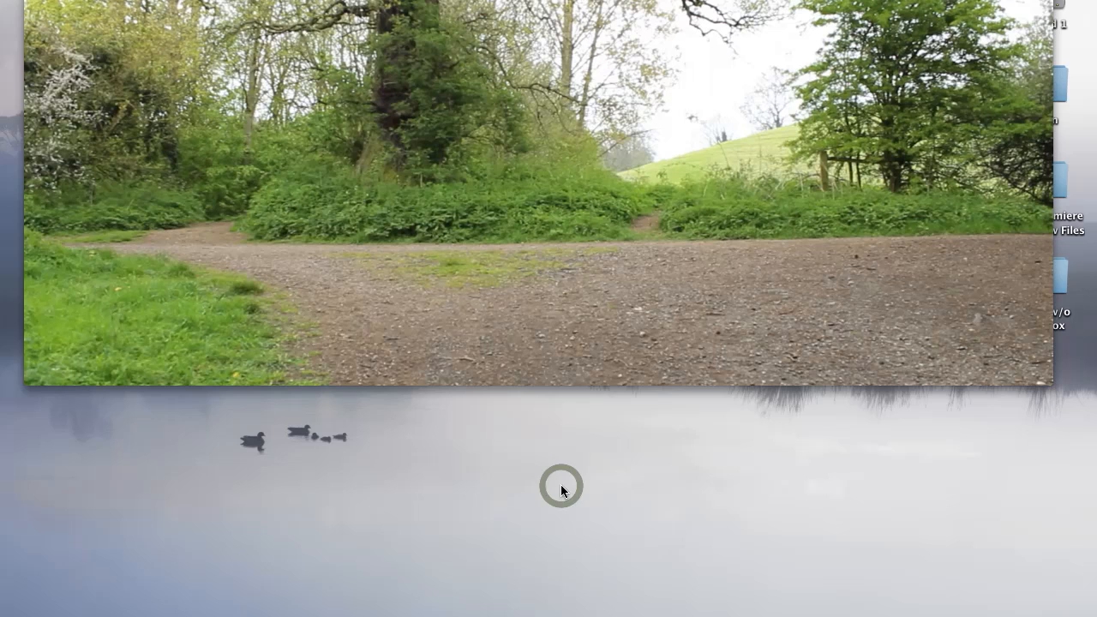
Bring the Premiere Pro project with the MVI_0013 sequence to the front.
left_click(562, 487)
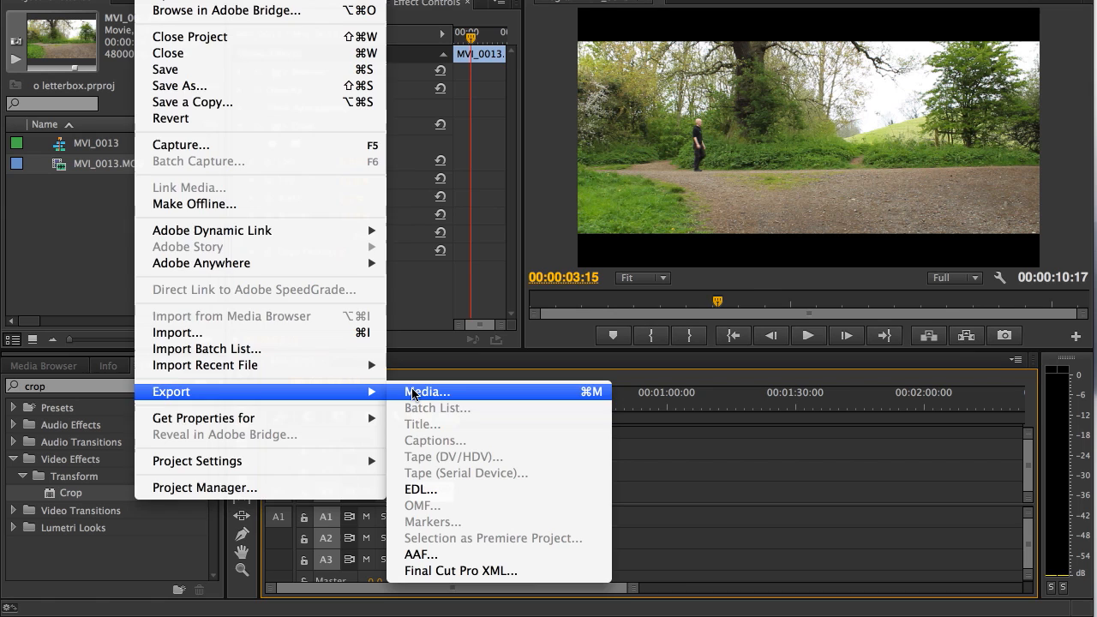
Start a Media export with H.264 and the Vimeo HD 1080p 25 preset, then reach the output name dialog.
left_click(425, 390)
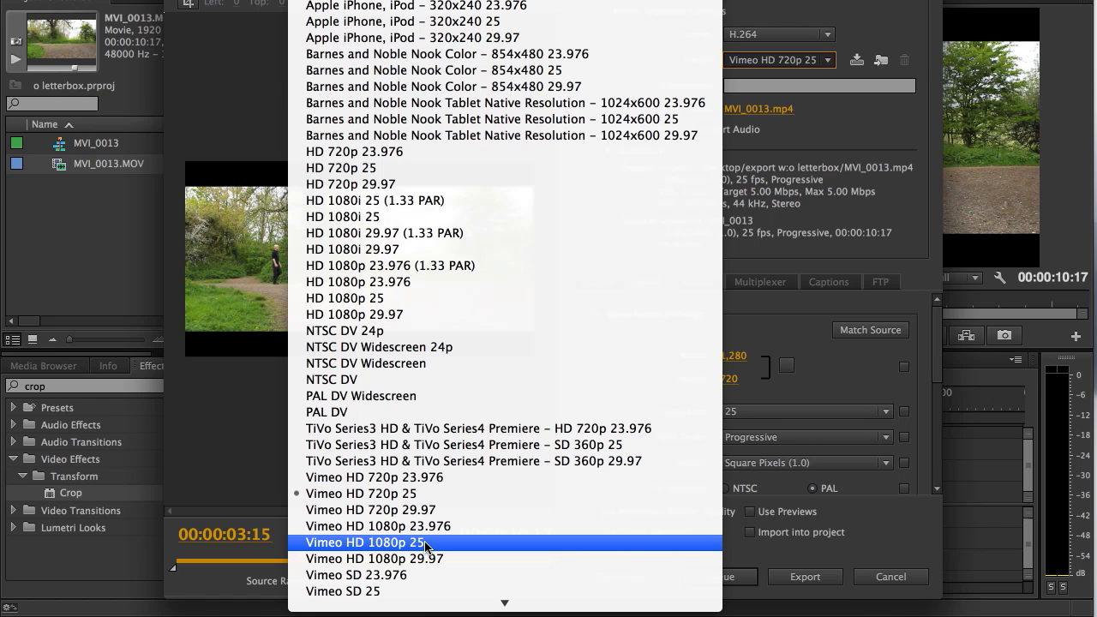
left_click(365, 542)
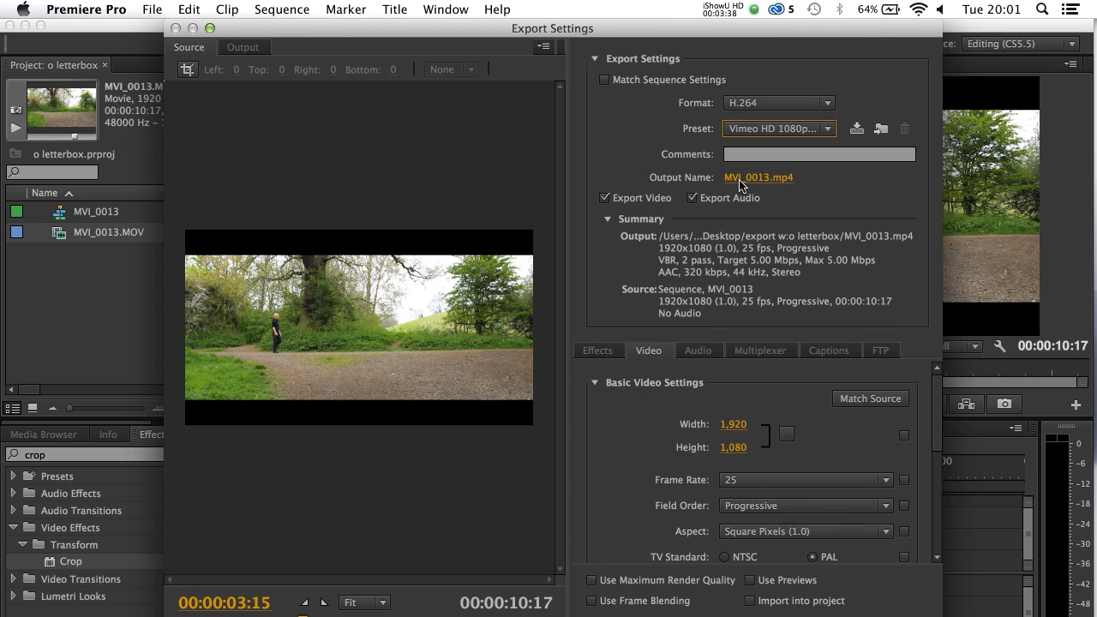
left_click(757, 176)
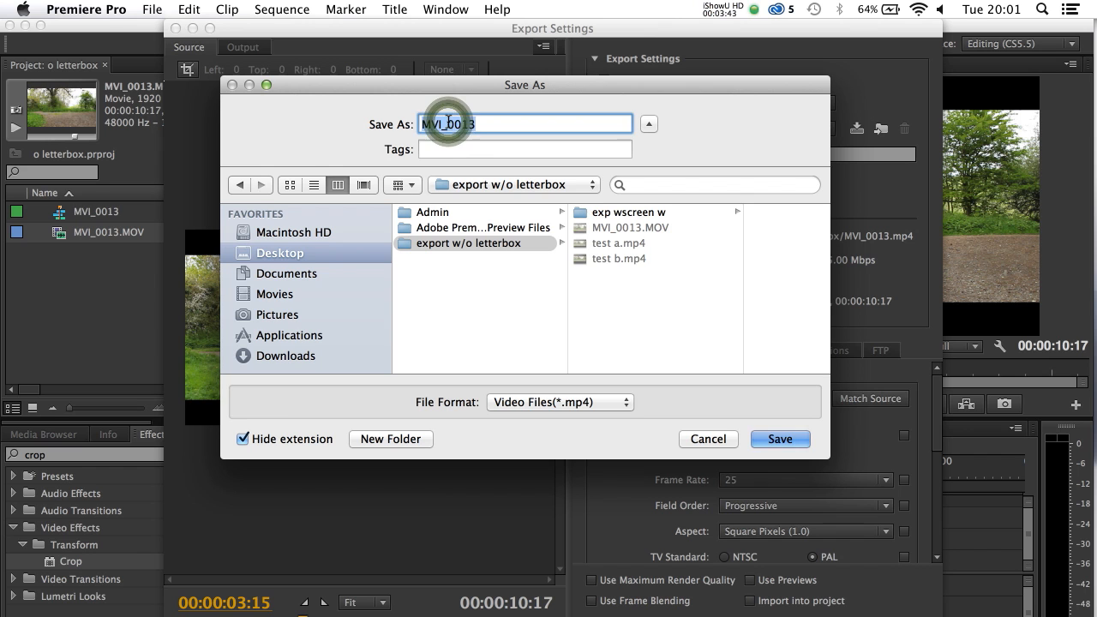
Name the export test c.mp4 with Source Scaling set to Scale To Fit.
left_click(778, 438)
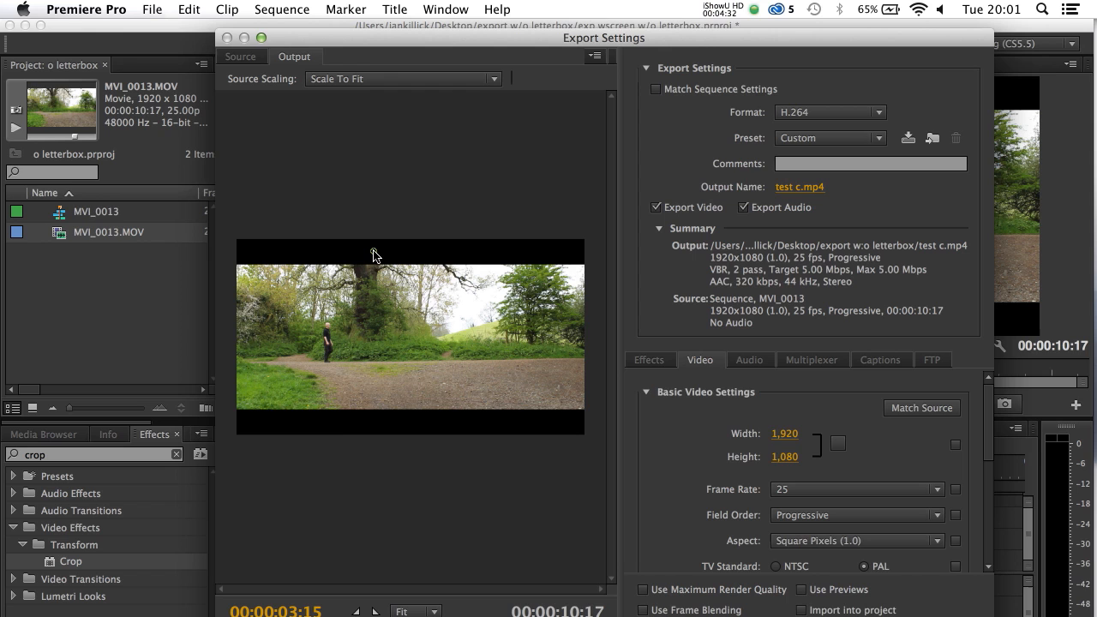
Set the export Height to 800 for a 1920x800 frame without black bars.
left_click(240, 55)
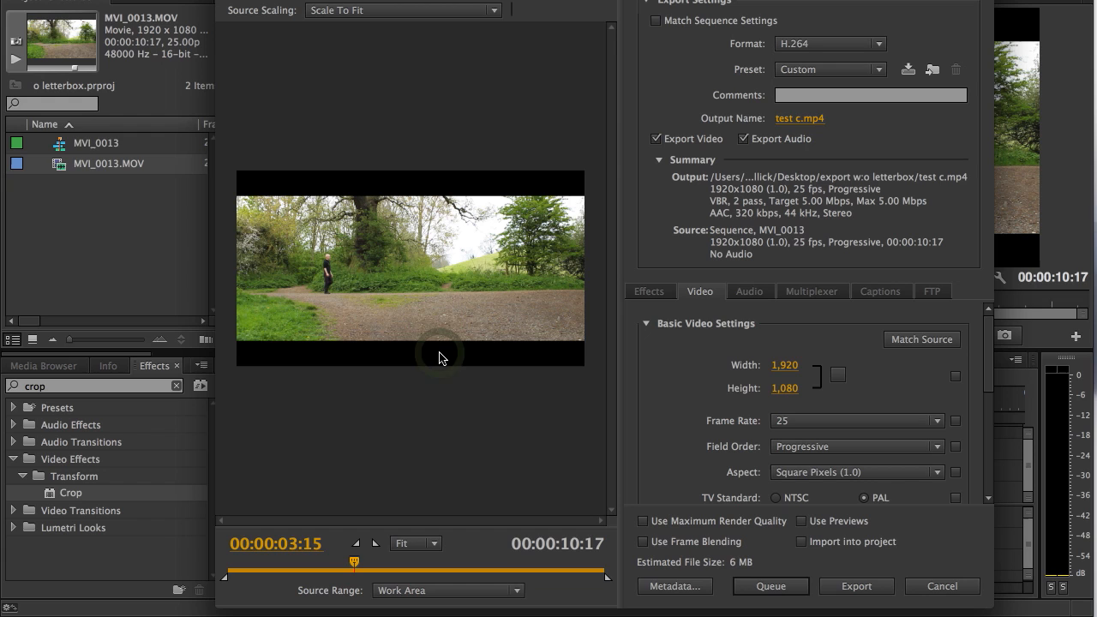
mouse_move(782, 387)
type("800")
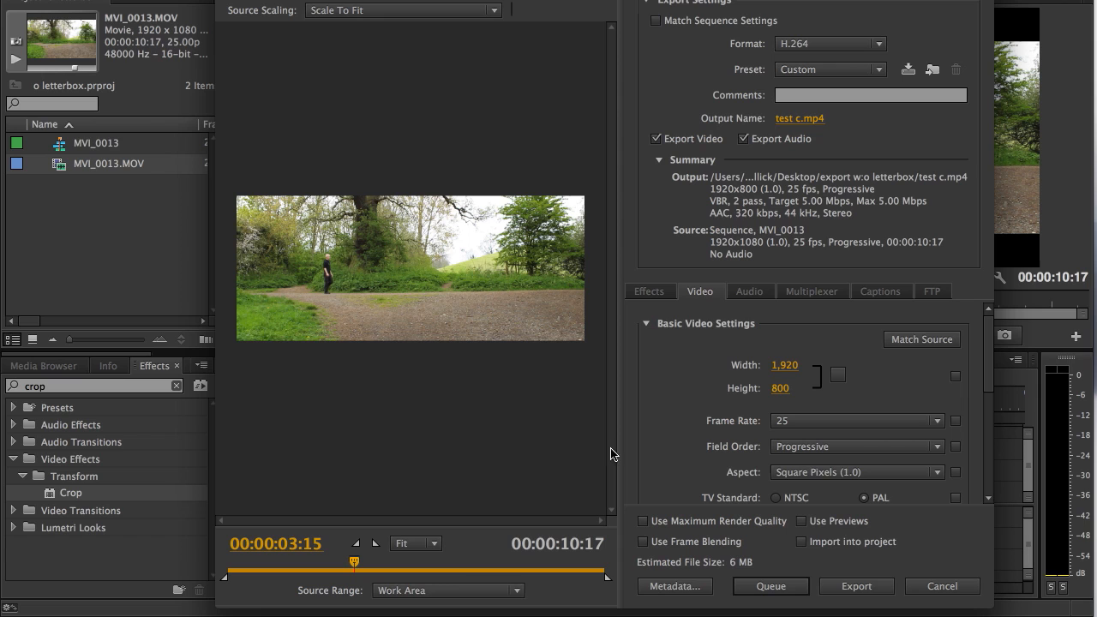
Match frame rate, field order, aspect and TV standard to source while keeping 1920x800 unlinked.
left_click(836, 373)
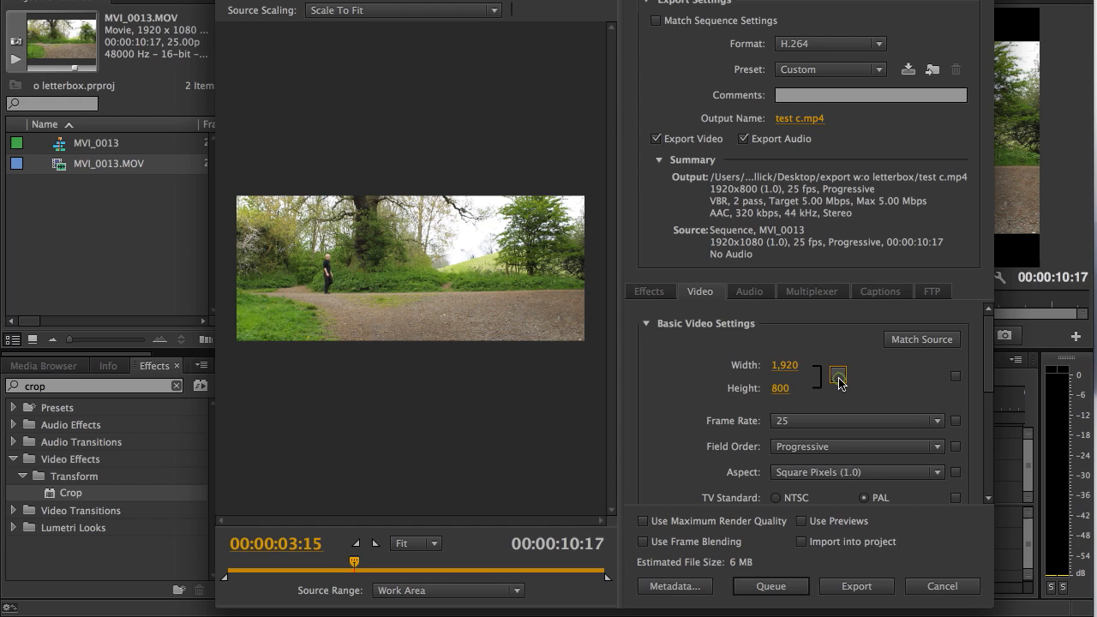
left_click(838, 375)
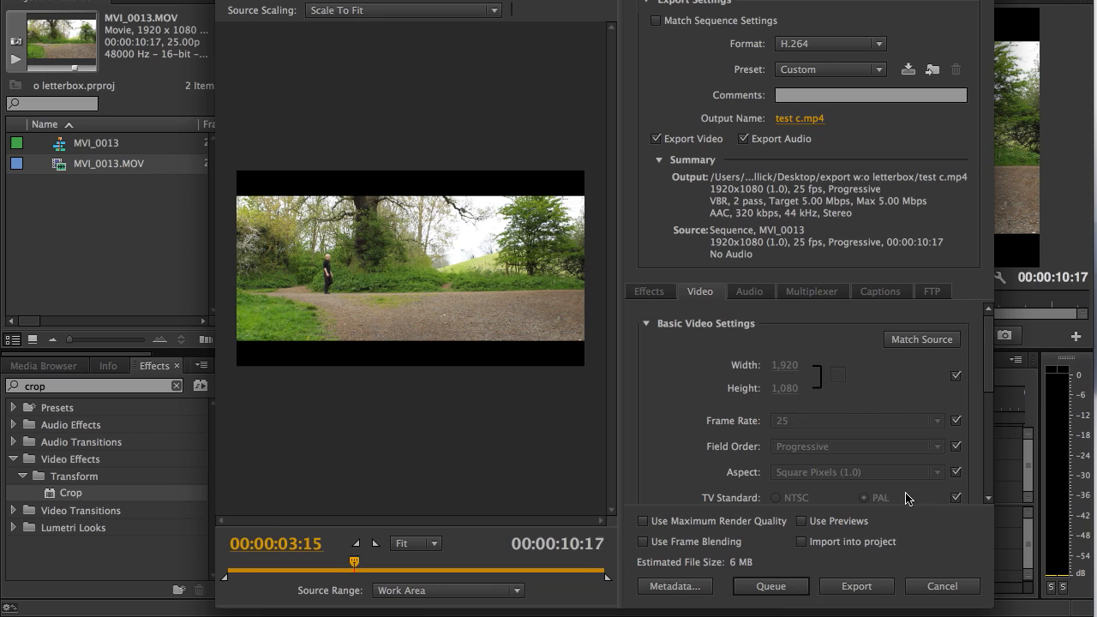
mouse_move(836, 375)
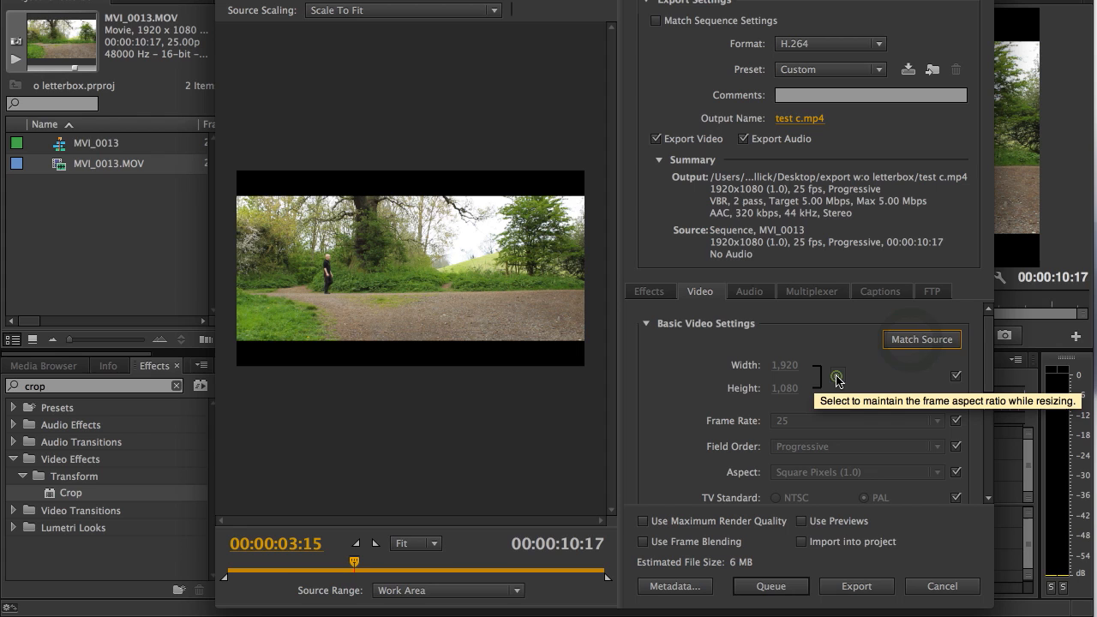
mouse_move(956, 381)
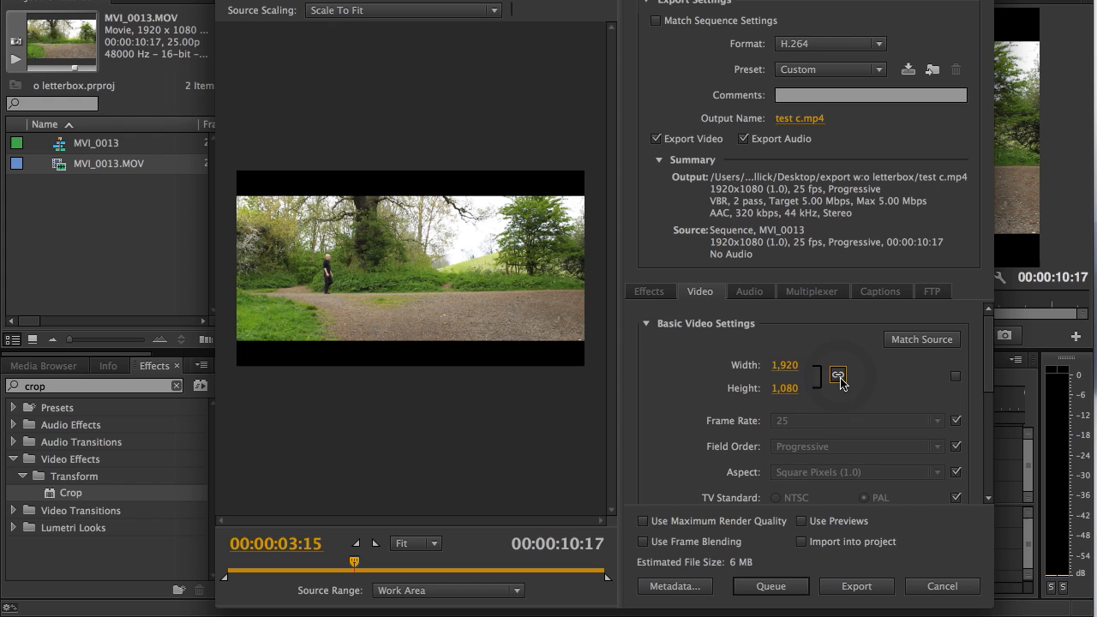
left_click(836, 376)
type("800")
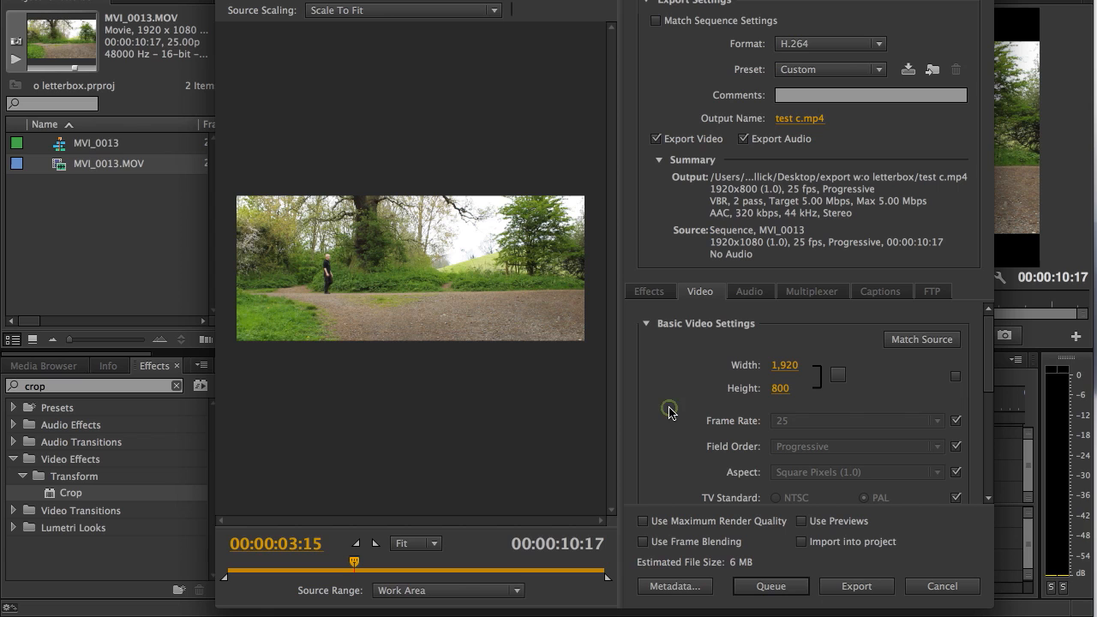
mouse_move(579, 422)
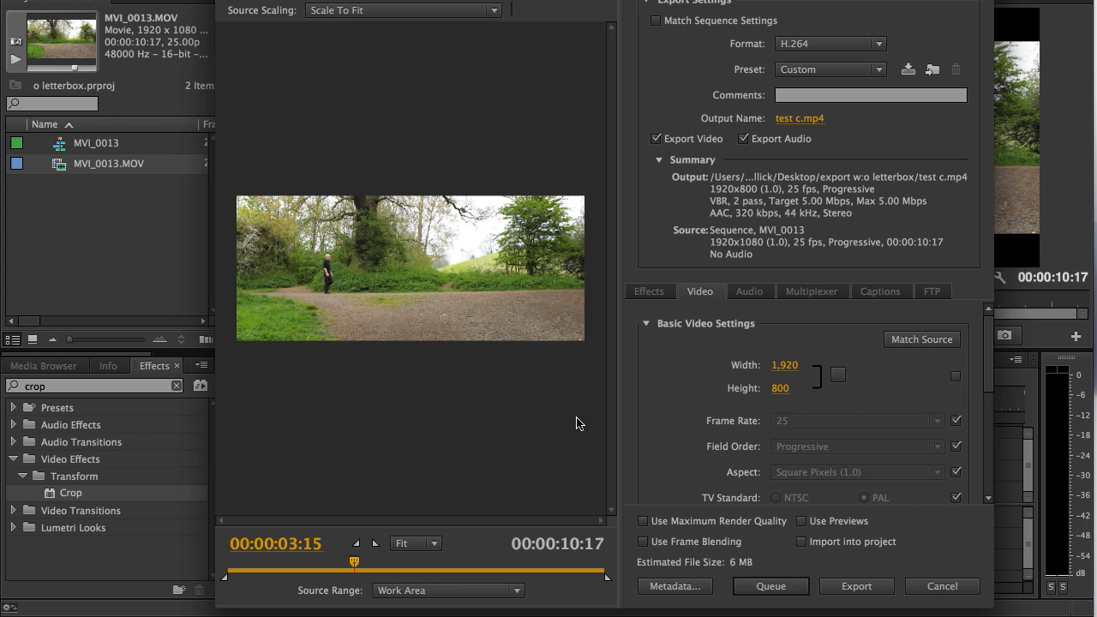
Set Target Bitrate to 3 Mbps and Maximum Bitrate to 8 Mbps, estimating a 4 MB file.
scroll("down", 3)
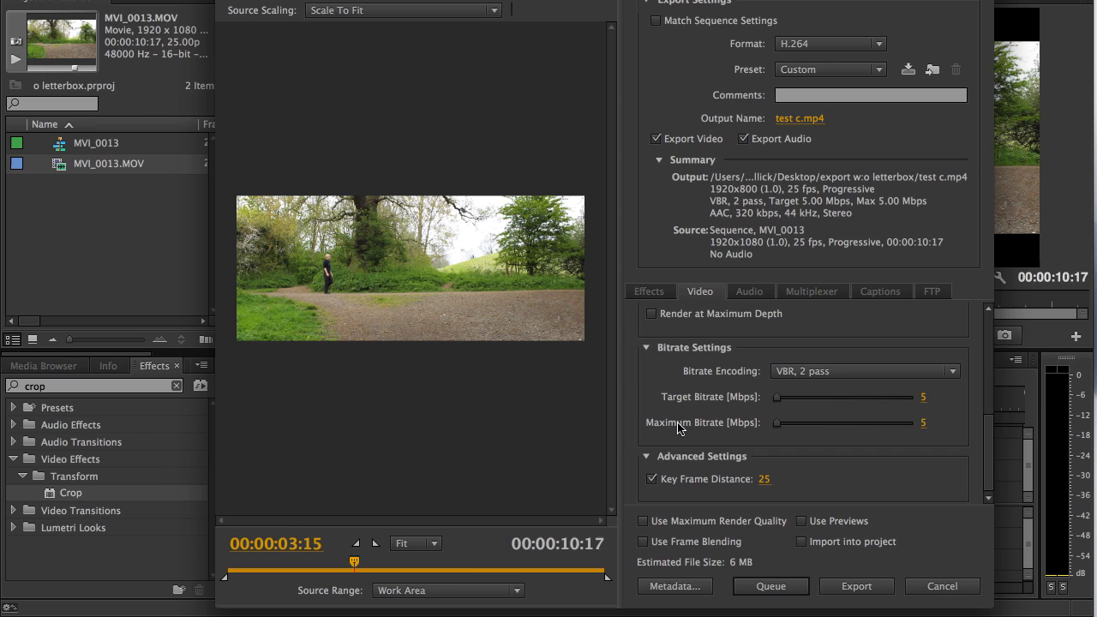
left_click(922, 397)
type("3")
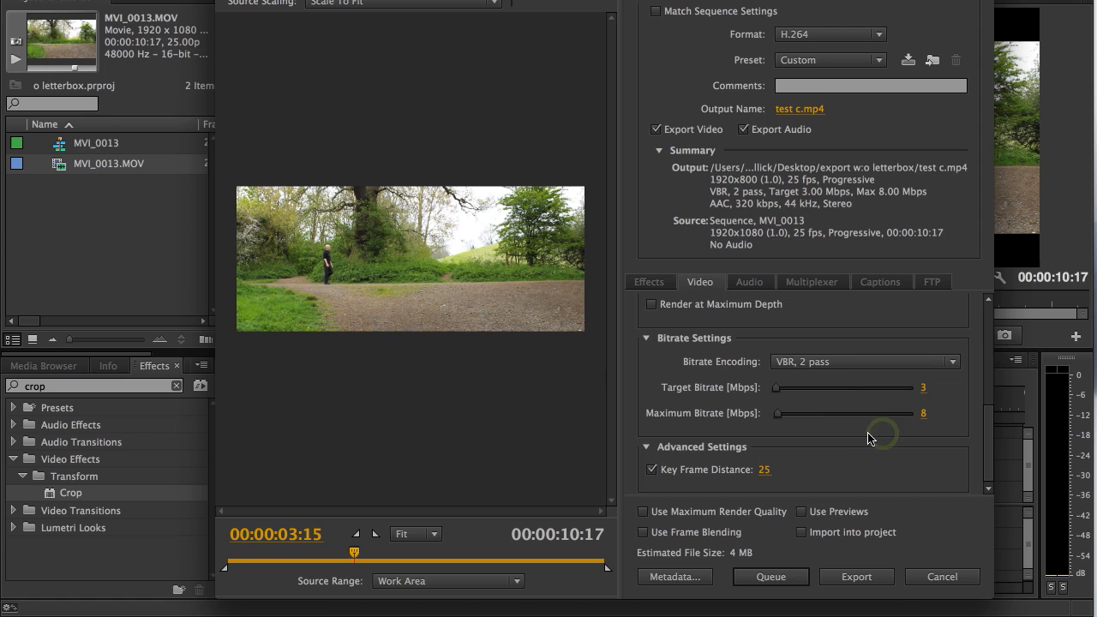
mouse_move(856, 576)
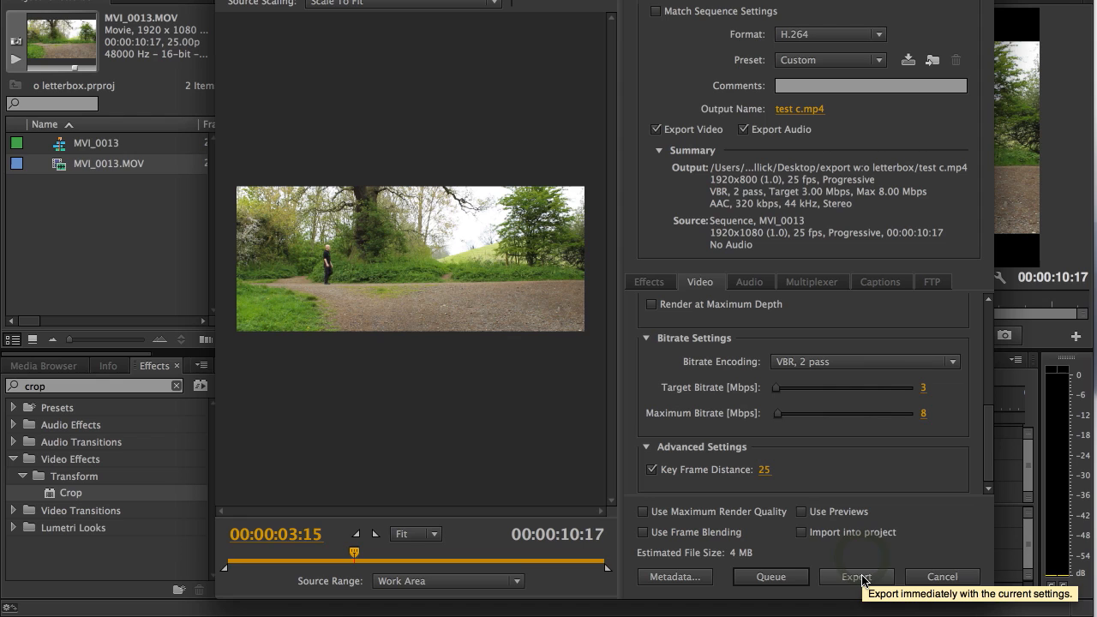